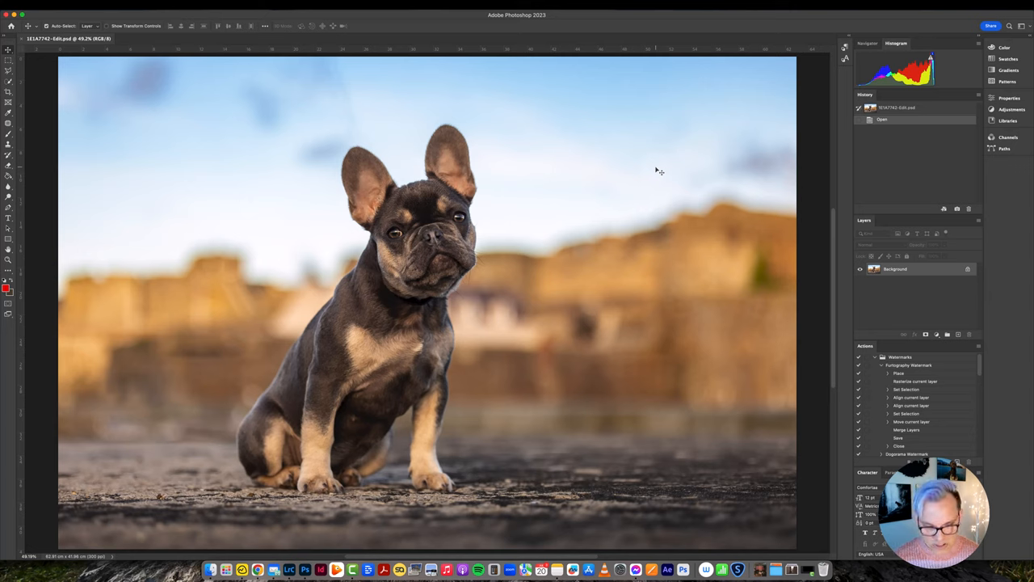
mouse_move(481, 252)
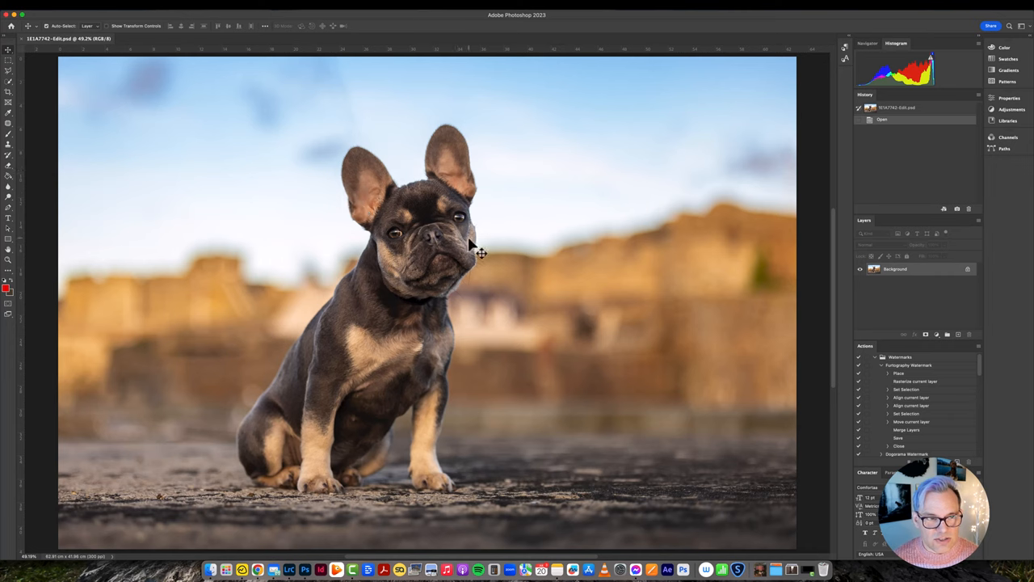
mouse_move(732, 303)
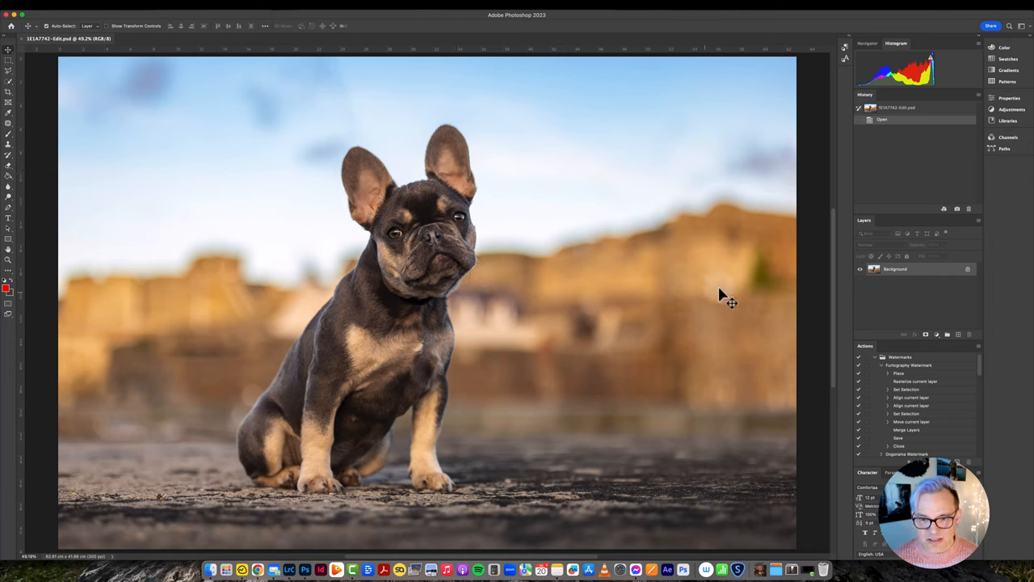
mouse_move(758, 387)
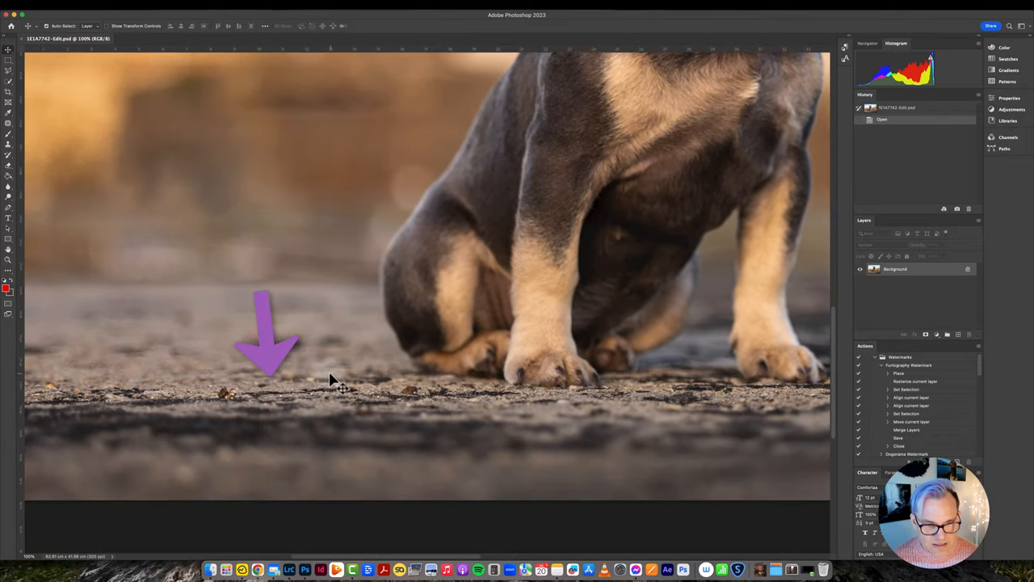
mouse_move(695, 396)
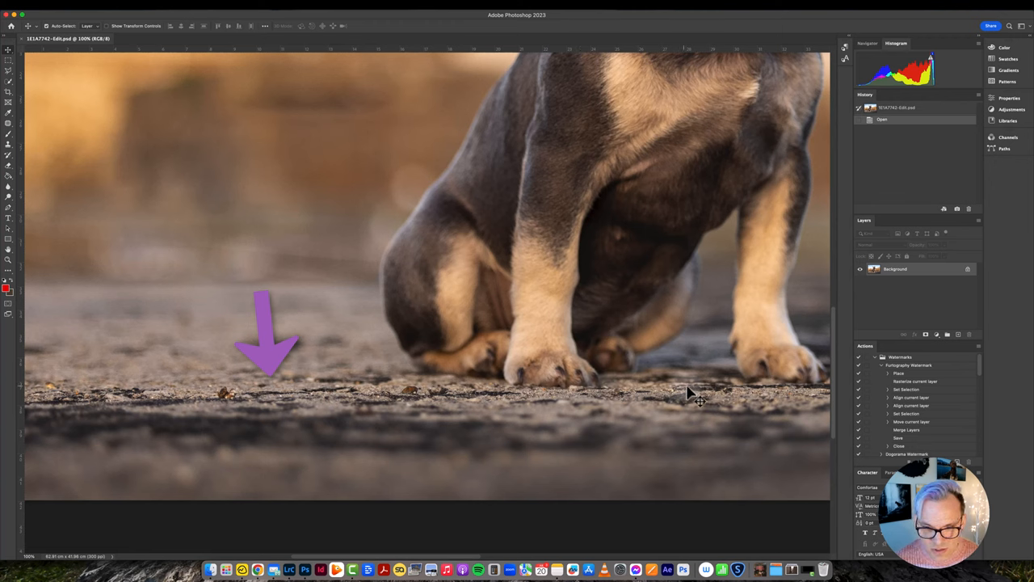
mouse_move(202, 404)
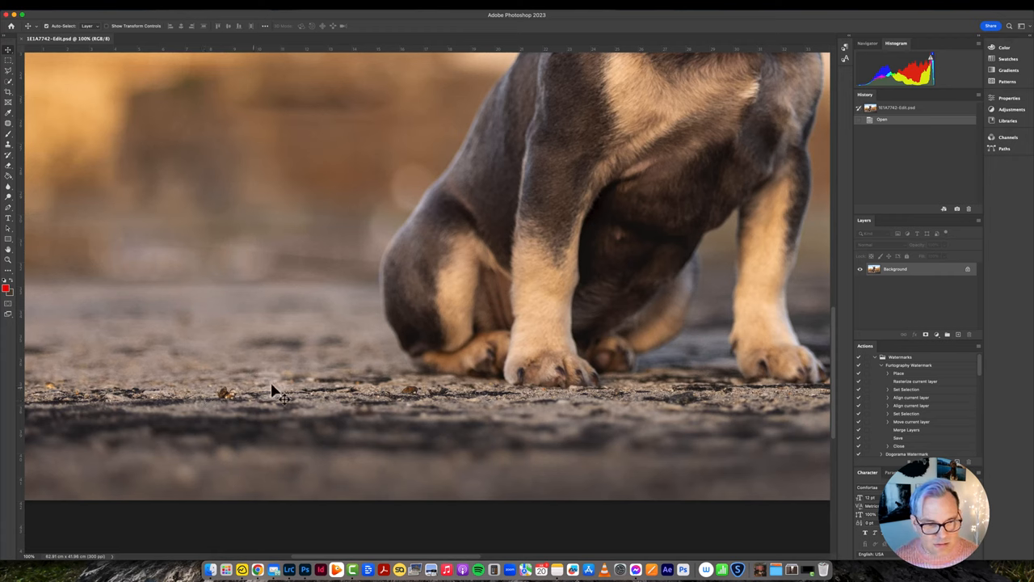
mouse_move(273, 410)
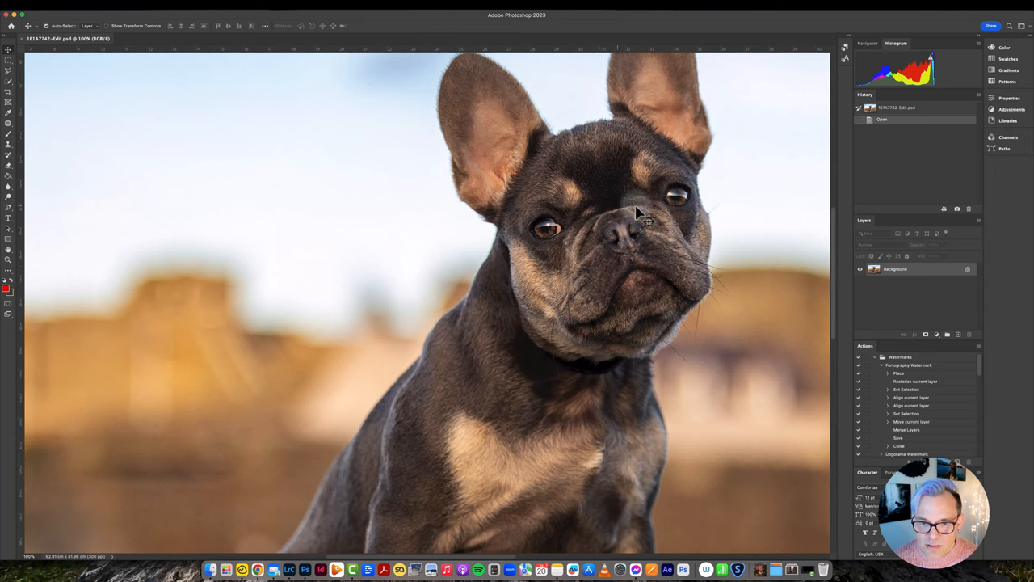
mouse_move(690, 200)
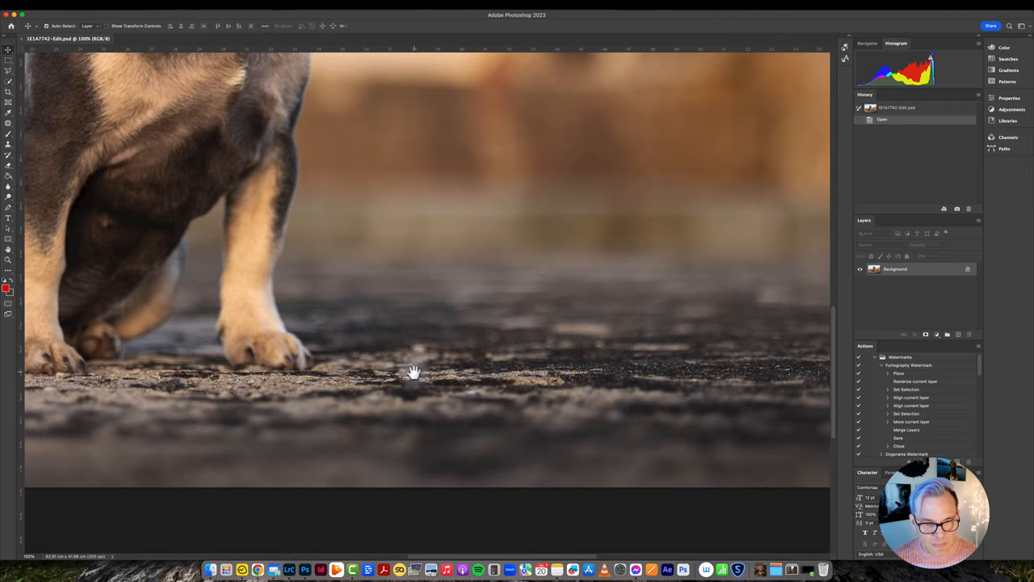
Step: Fill the selected pebble with Content-Aware Fill to replace it with ground texture
left_click_drag(414, 372, 364, 348)
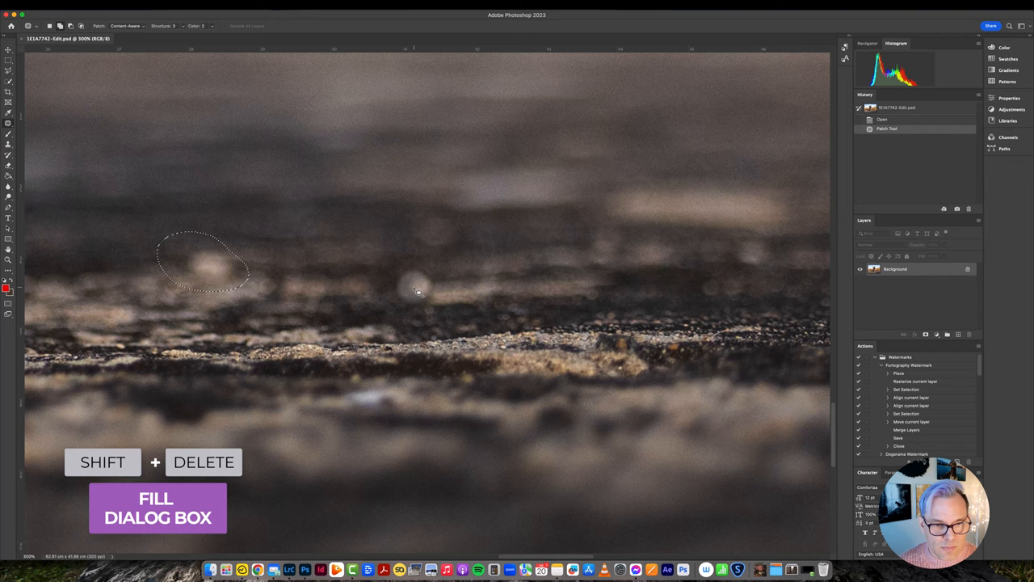
key("shift+delete")
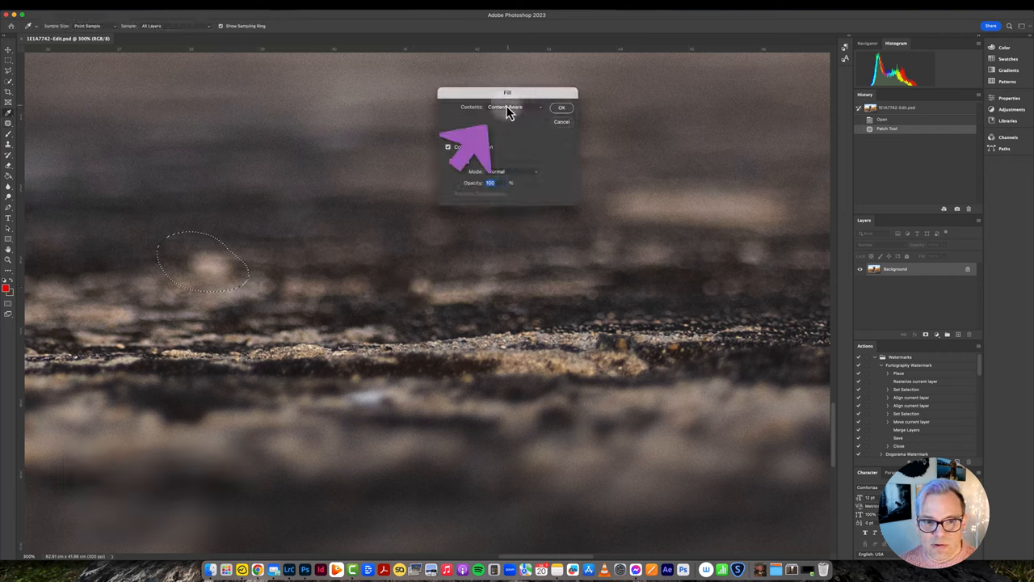
left_click(561, 108)
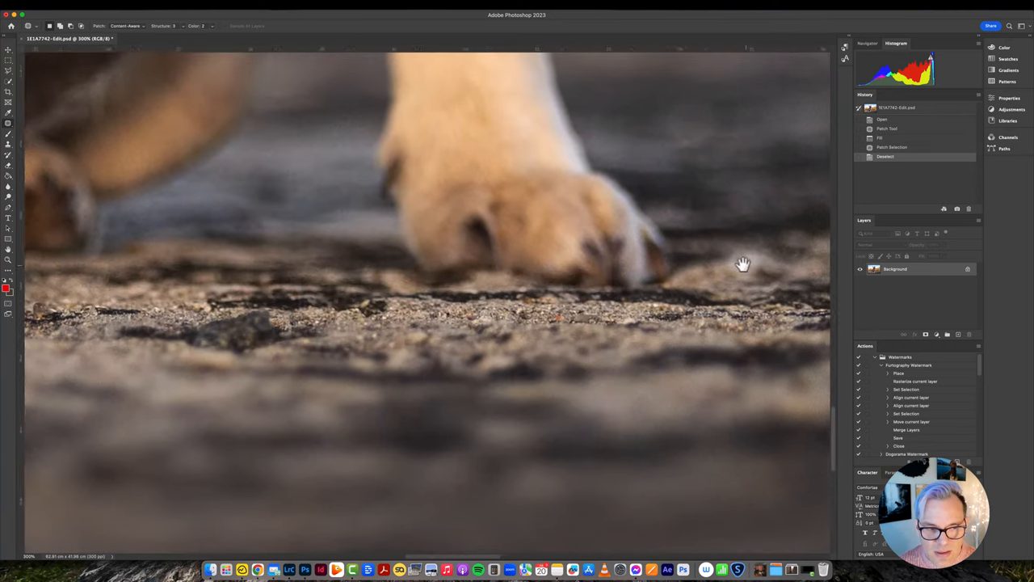
Step: Pan across the ground to the area left of the dog's paws
left_click_drag(742, 264, 658, 285)
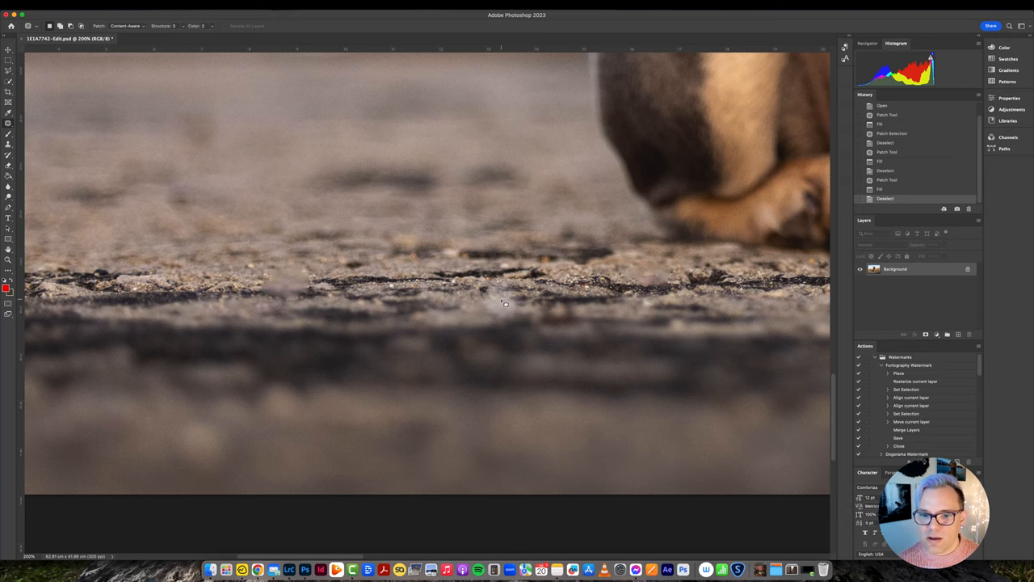
mouse_move(317, 289)
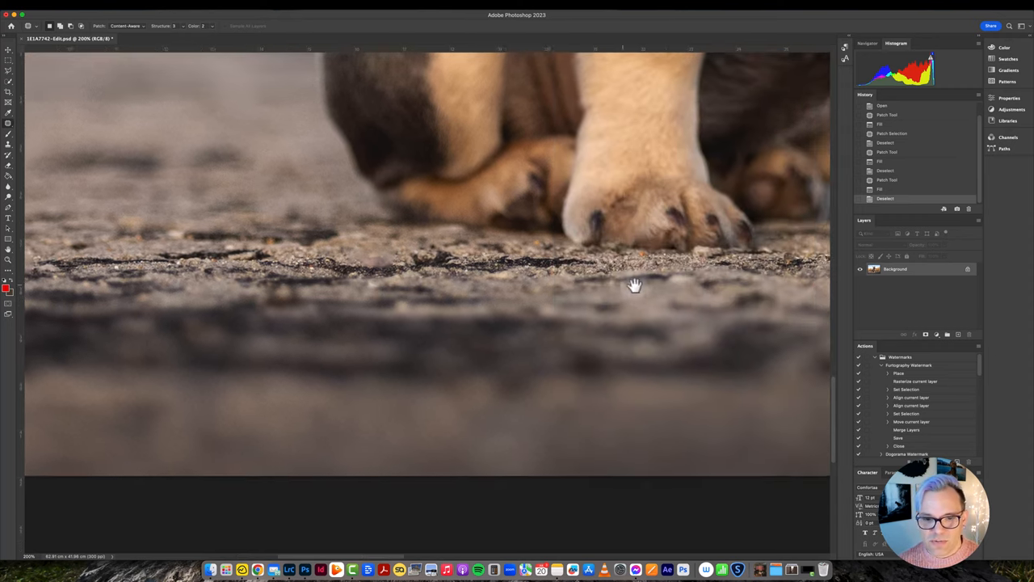
left_click_drag(635, 285, 711, 313)
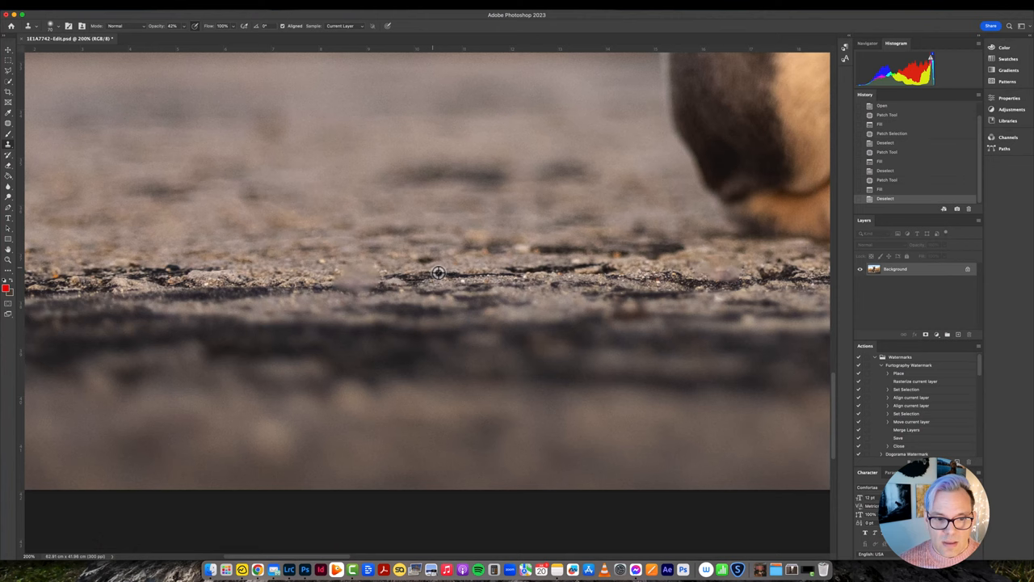
mouse_move(373, 277)
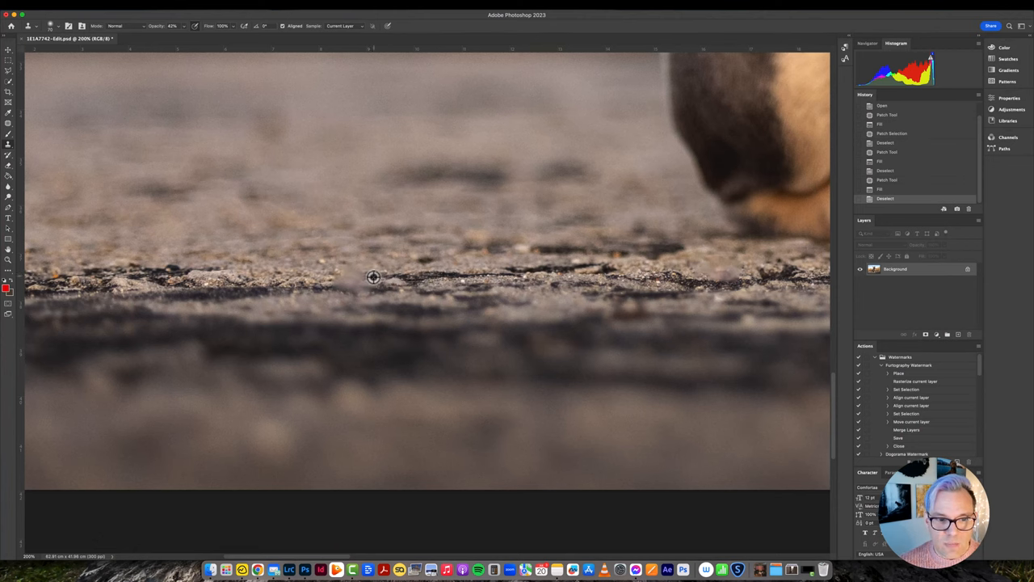
Step: Paint cloned ground texture over the white spot along the ground crack
left_click(374, 277)
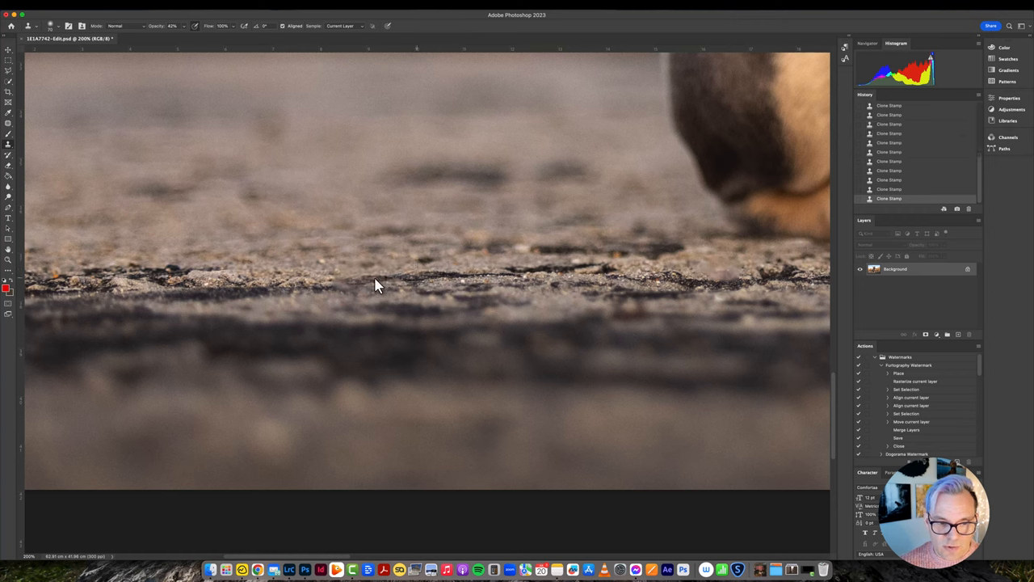
mouse_move(352, 289)
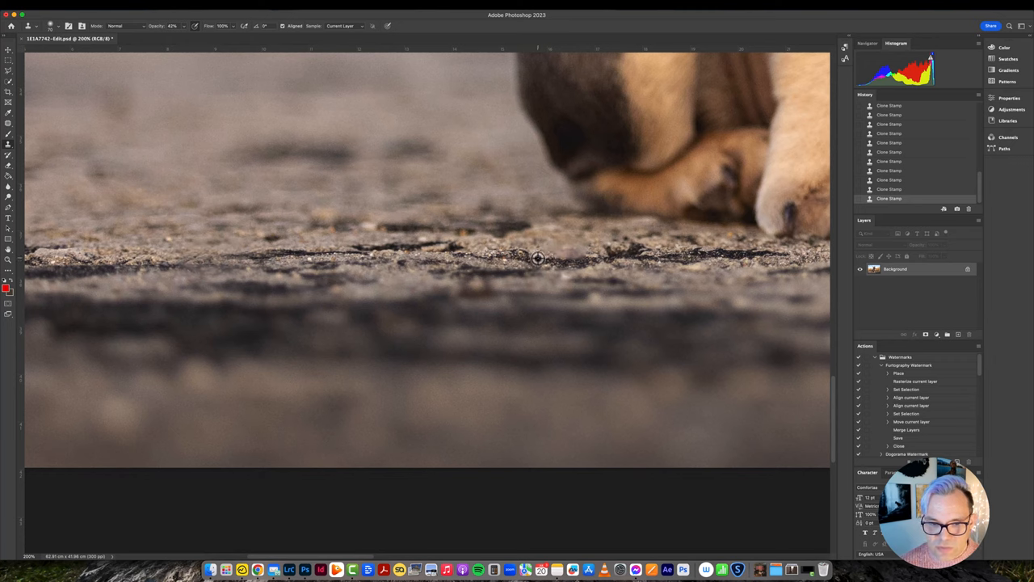
mouse_move(564, 260)
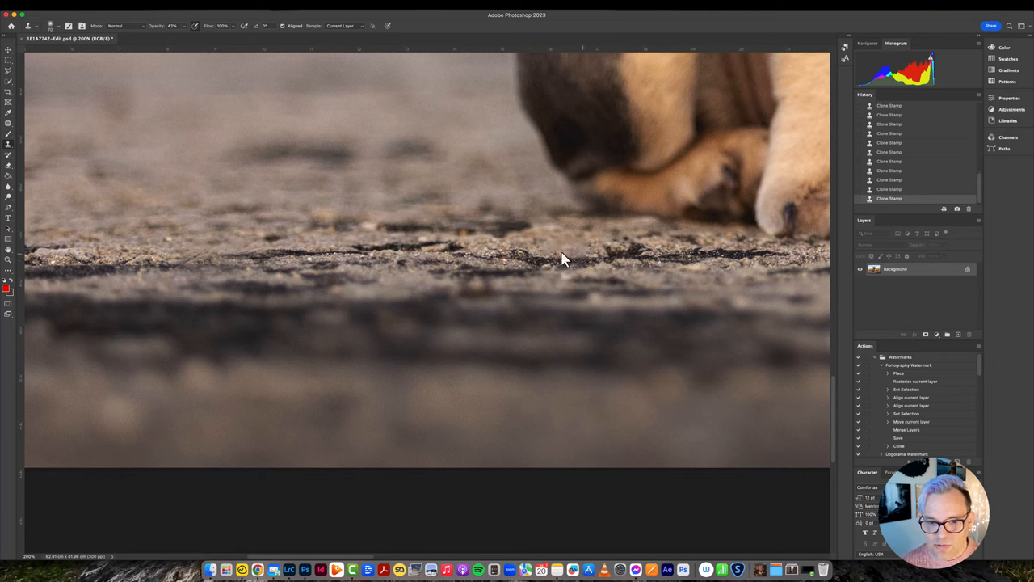